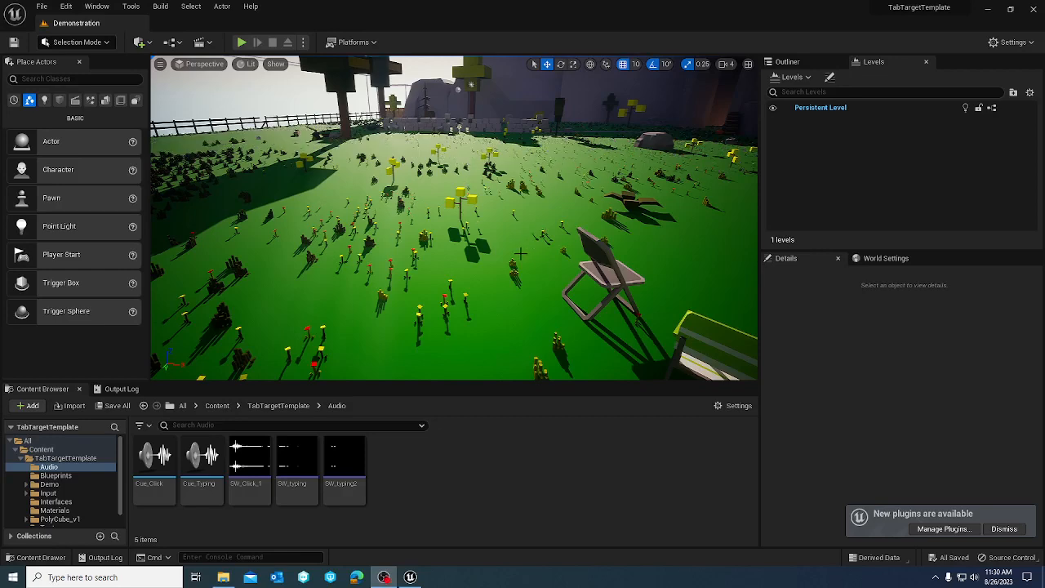
mouse_move(571, 243)
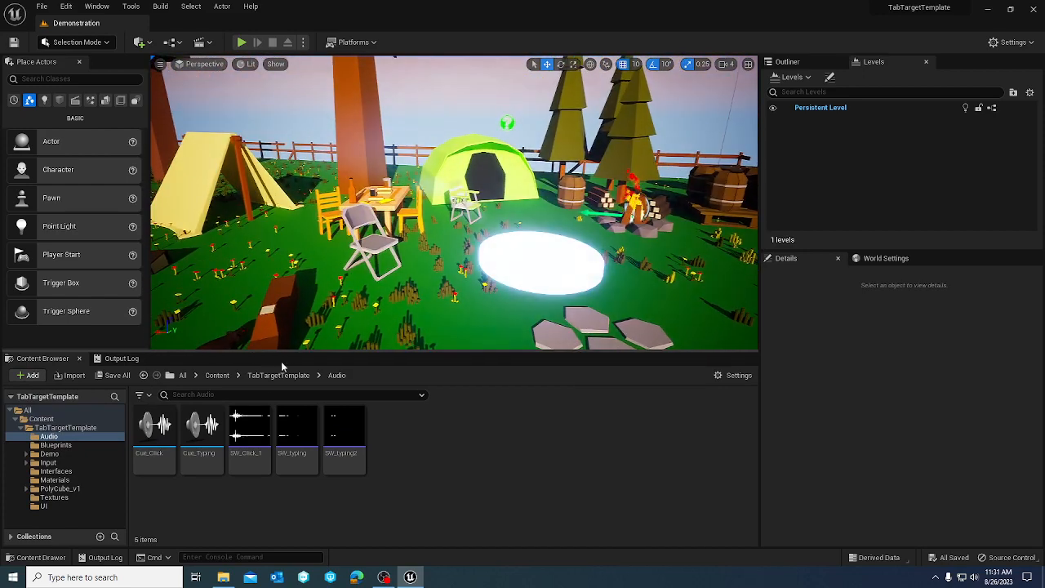
mouse_move(56, 488)
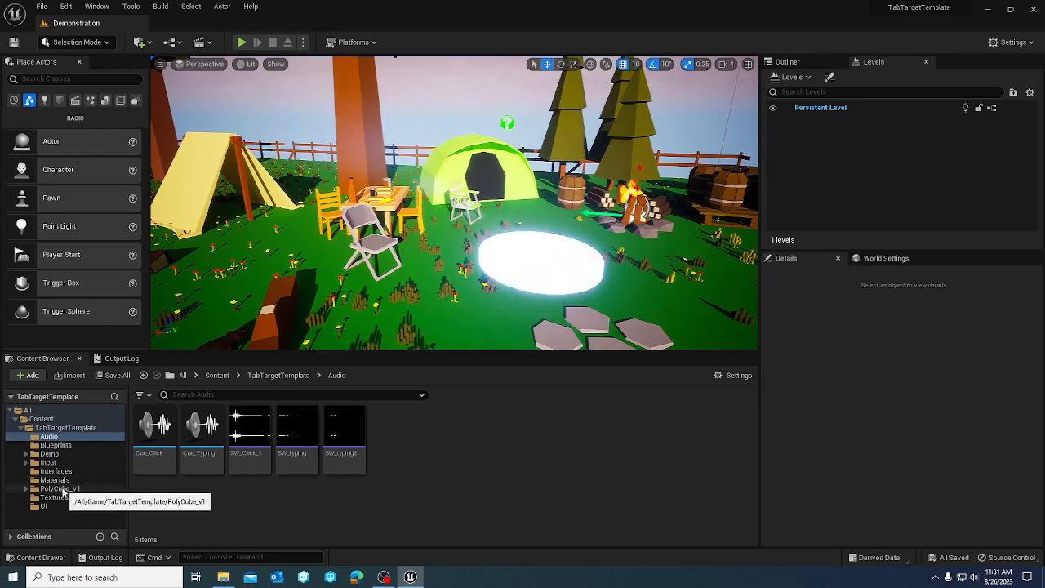
Step: Browse into the TabTargetTemplate's Blueprints folder in the Content Browser
left_click(59, 488)
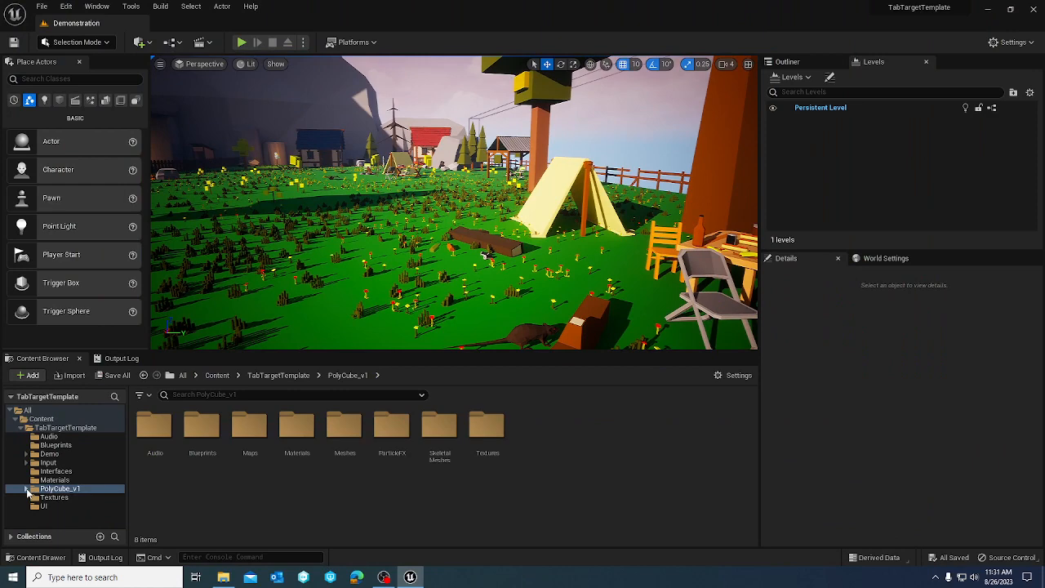
left_click(26, 486)
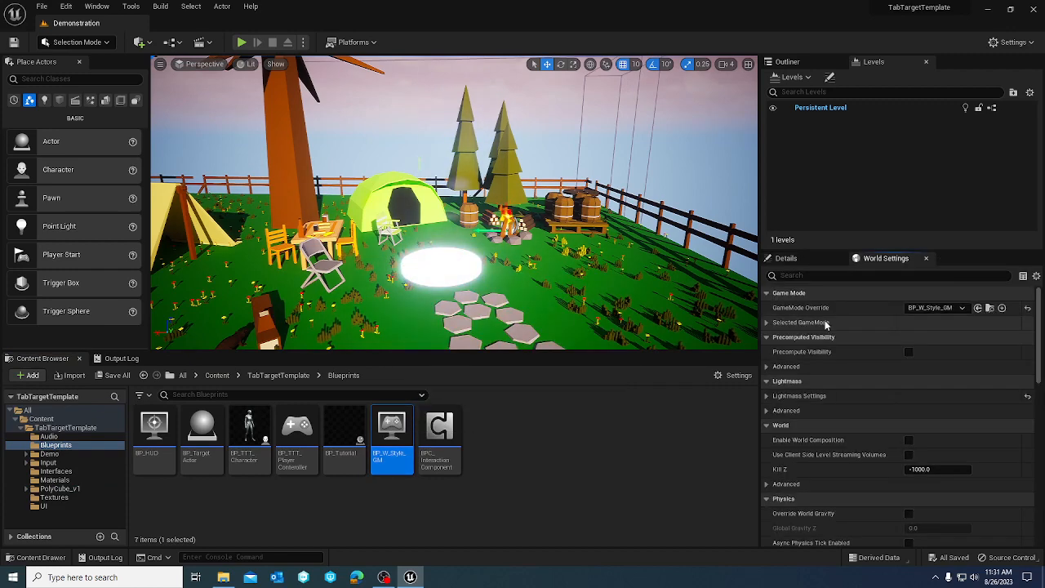
Step: Expand the Selected GameMode to reveal its default pawn and player controller classes
left_click(767, 321)
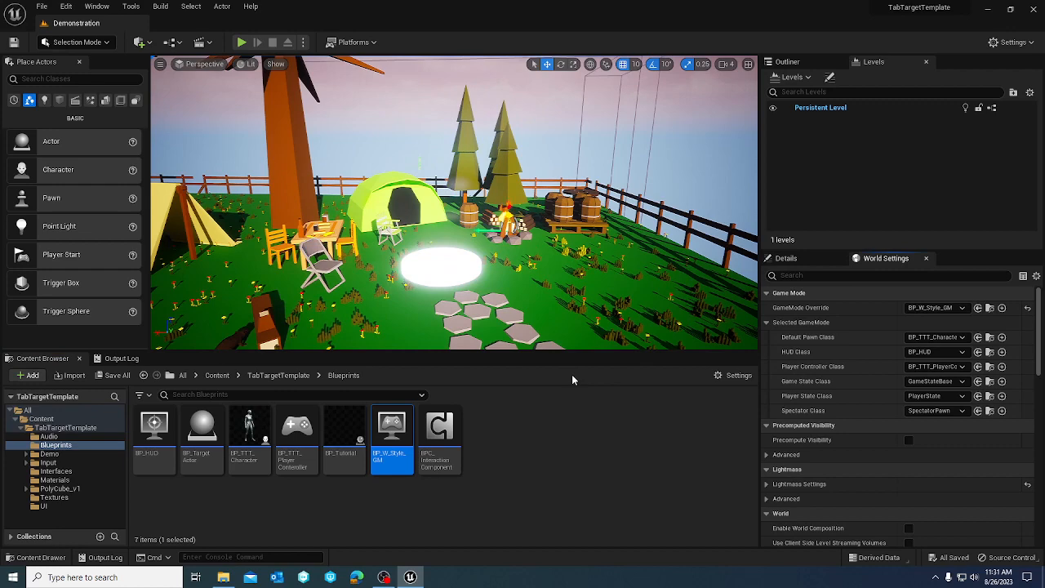
mouse_move(438, 427)
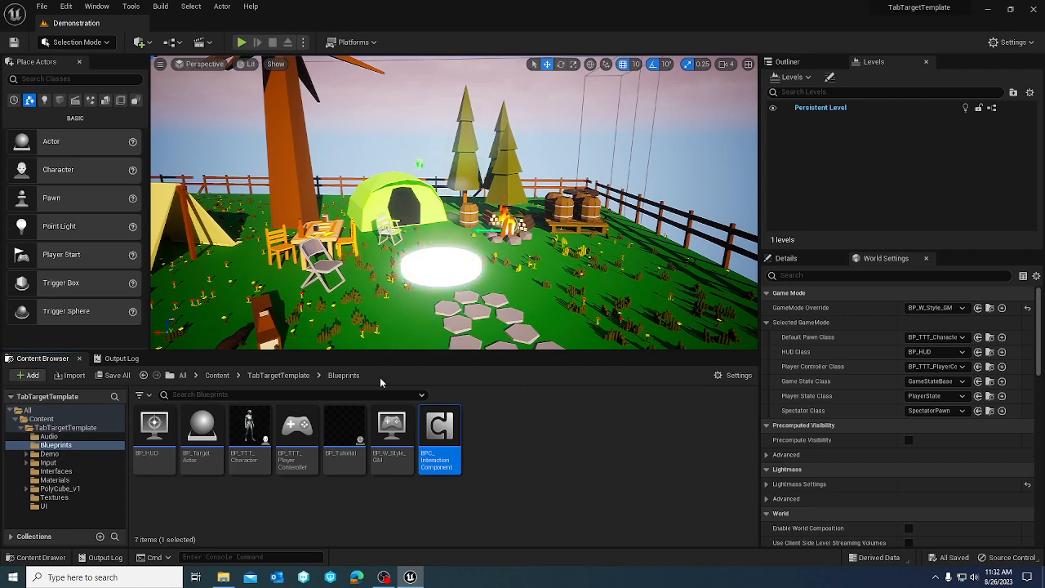
mouse_move(343, 425)
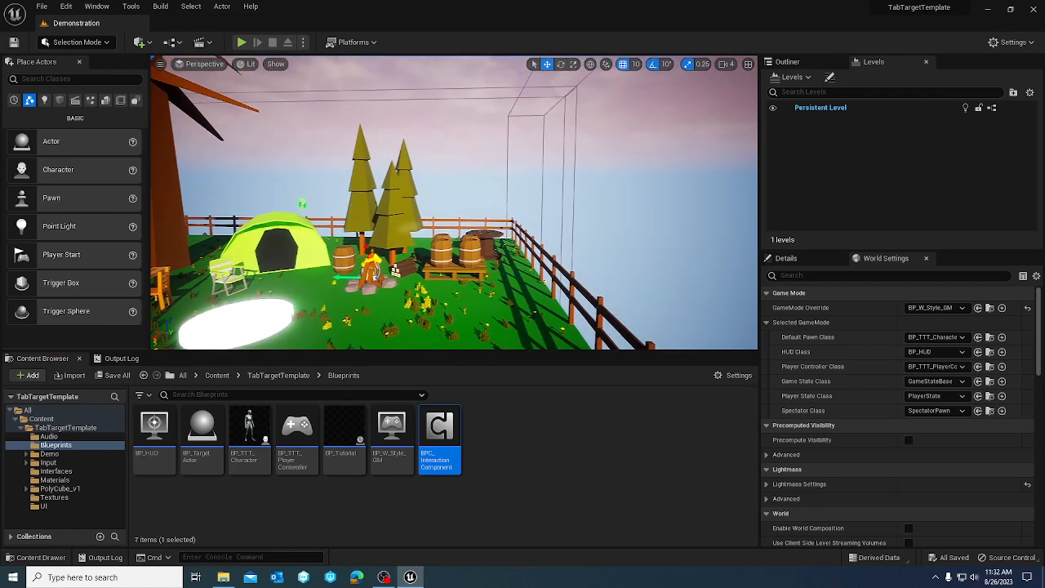
mouse_move(439, 437)
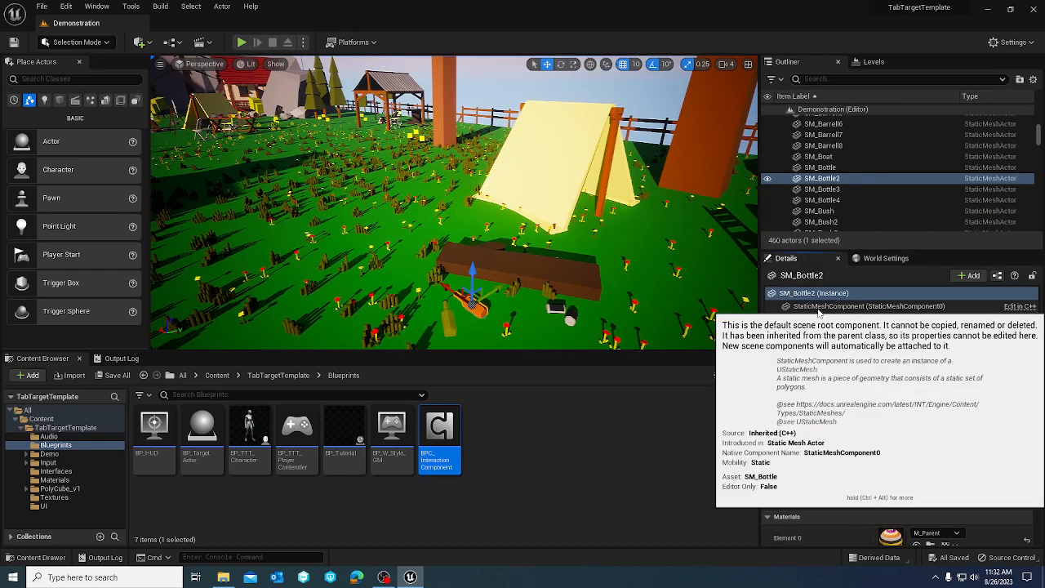
Step: Attach a BPC_Interaction component to the SM_Bottle2 instance
left_click(813, 292)
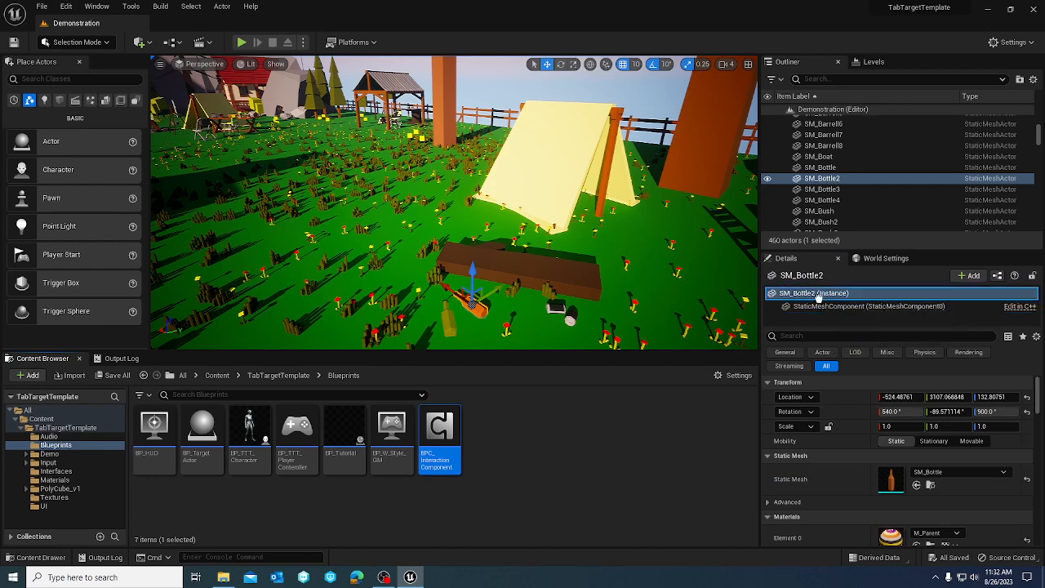
left_click(816, 316)
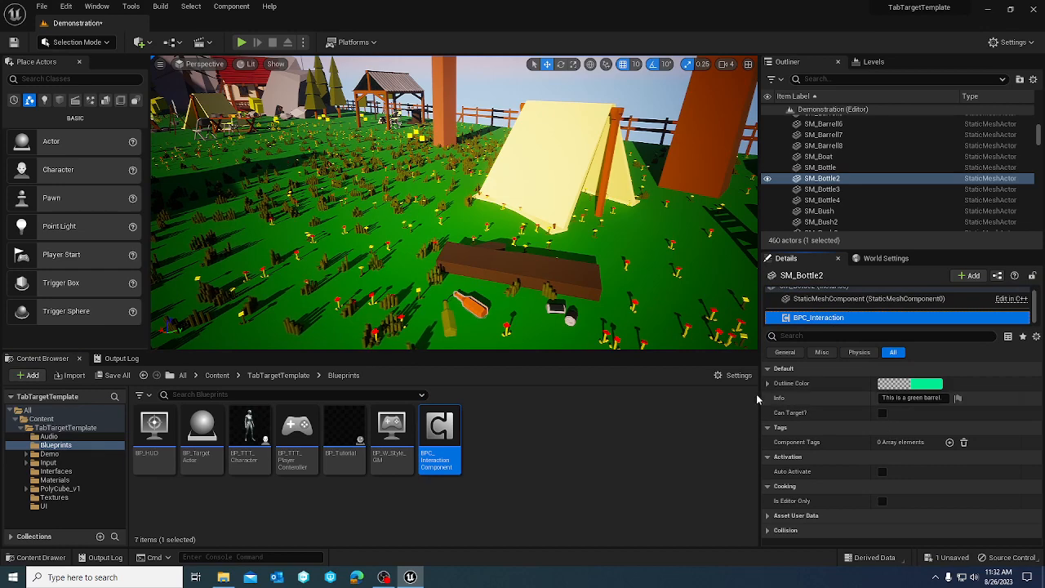
mouse_move(782, 416)
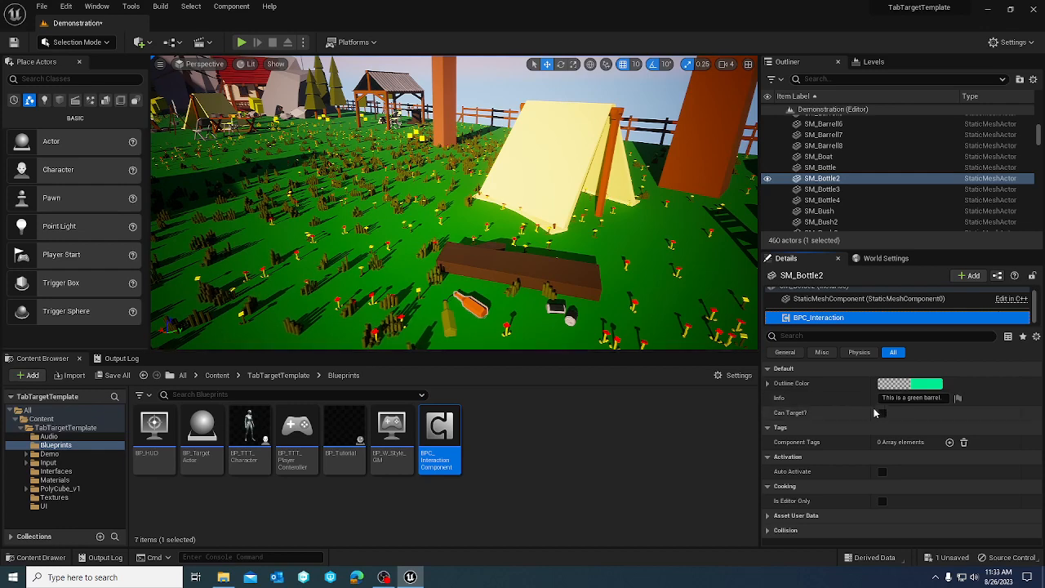
Step: Set the interaction component's Outline Color to blue in the Color Picker
left_click(932, 382)
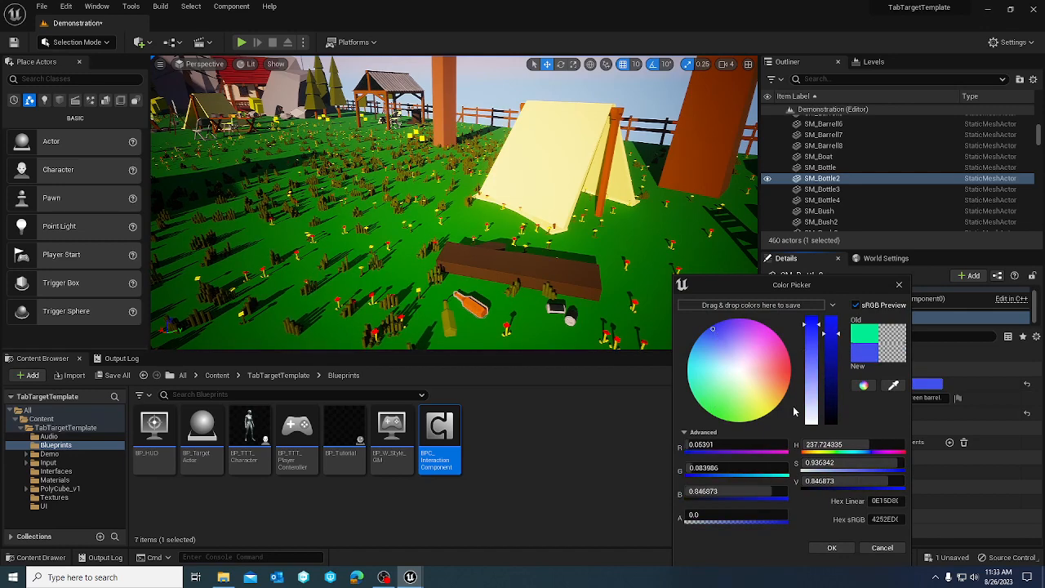
left_click_drag(822, 351, 823, 323)
type("This is a Blue Bottle.")
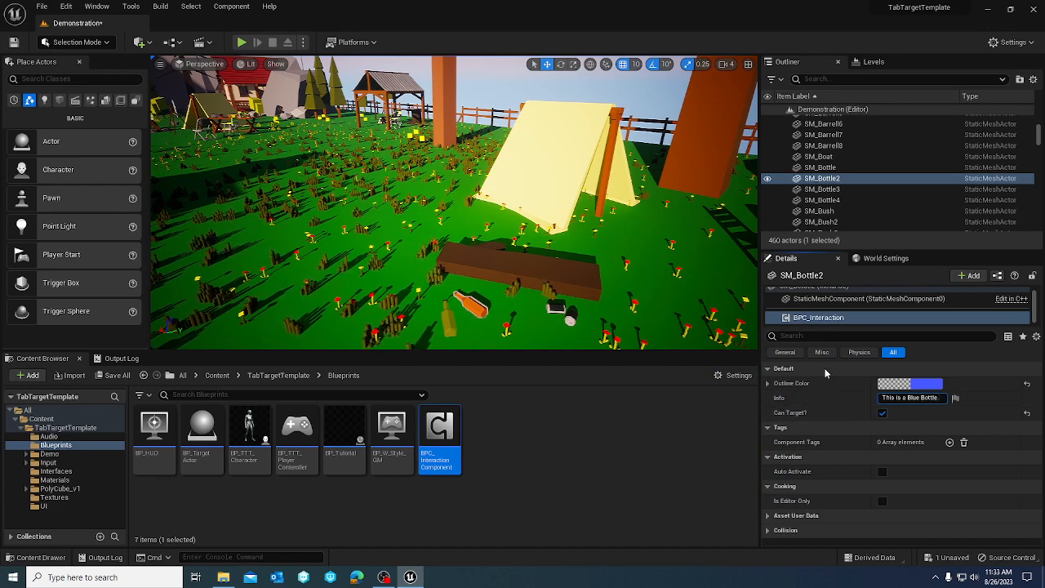
mouse_move(242, 43)
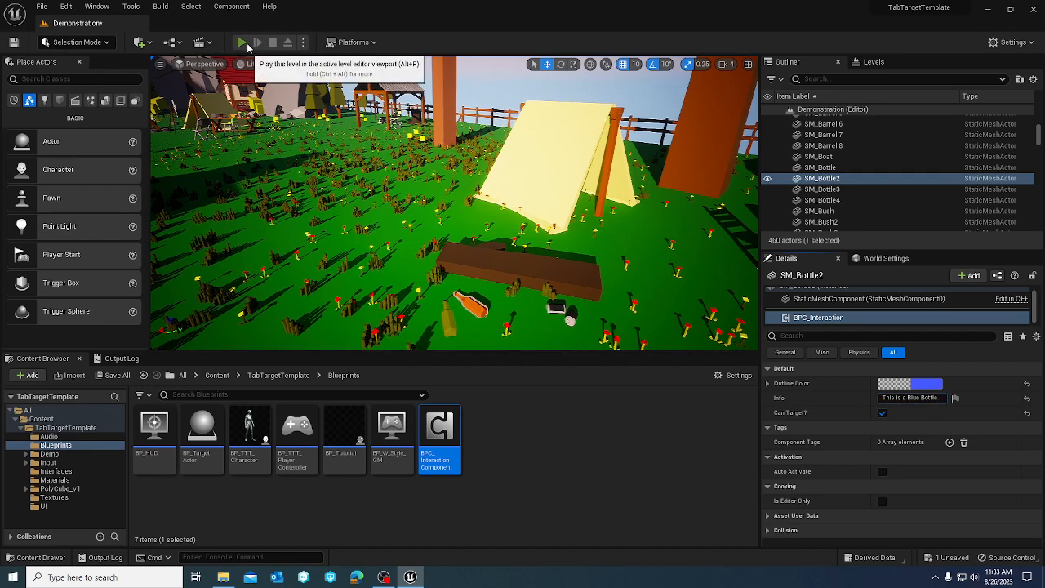
Step: Start a play session and walk the character across the meadow and along the stone path
left_click(241, 42)
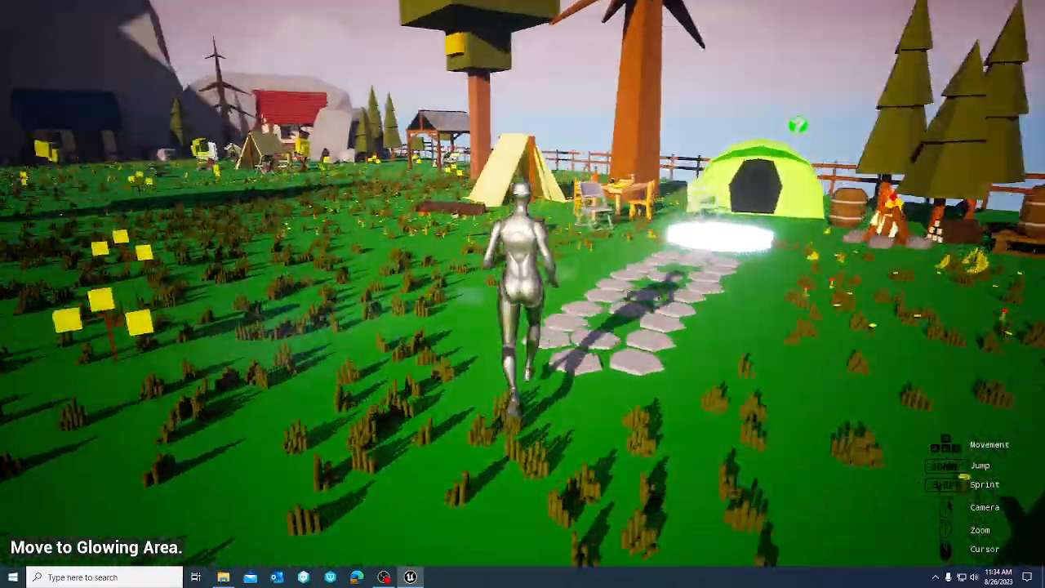
key("w")
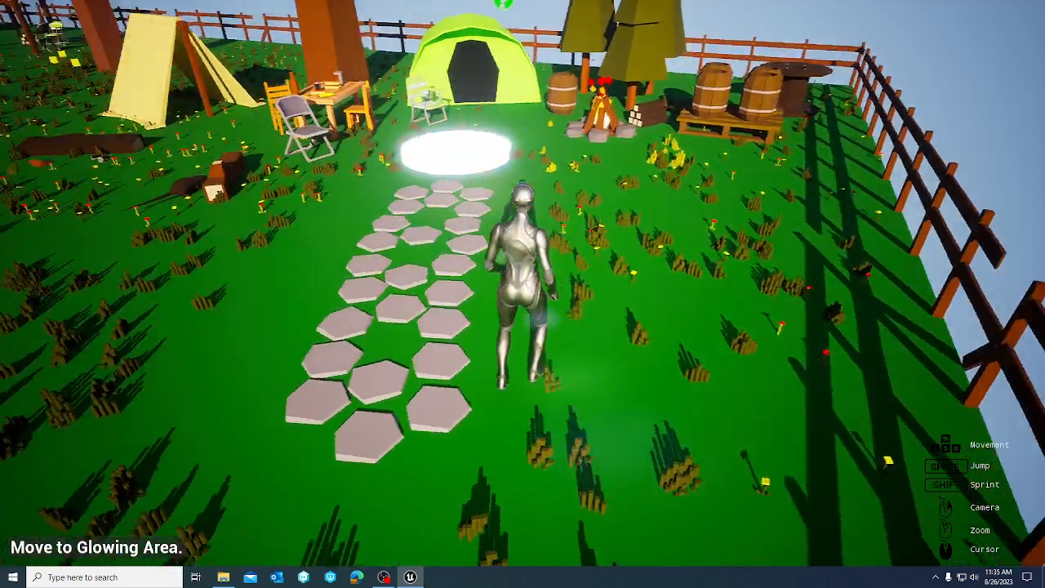
key("w")
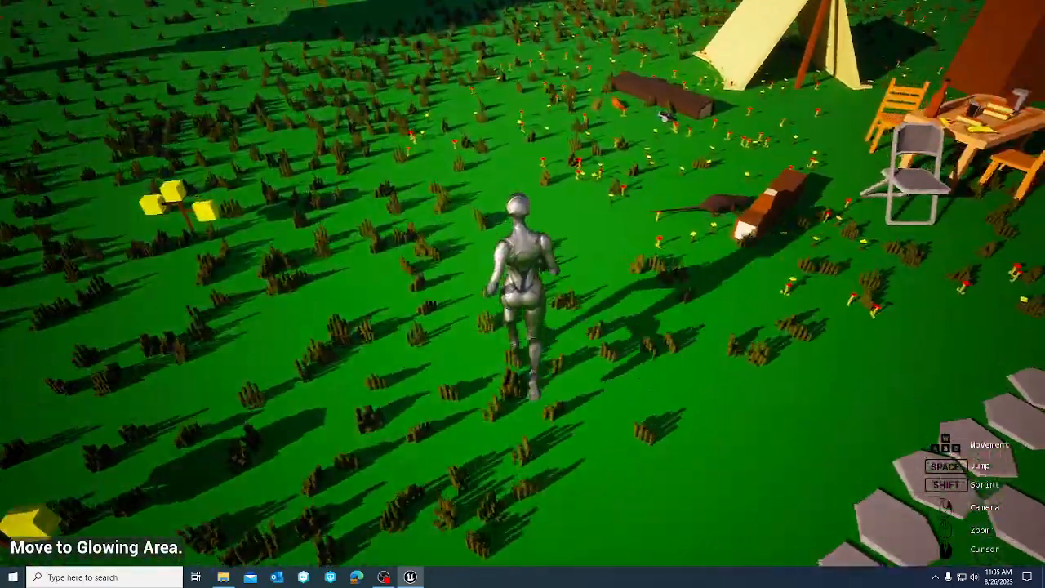
key("w")
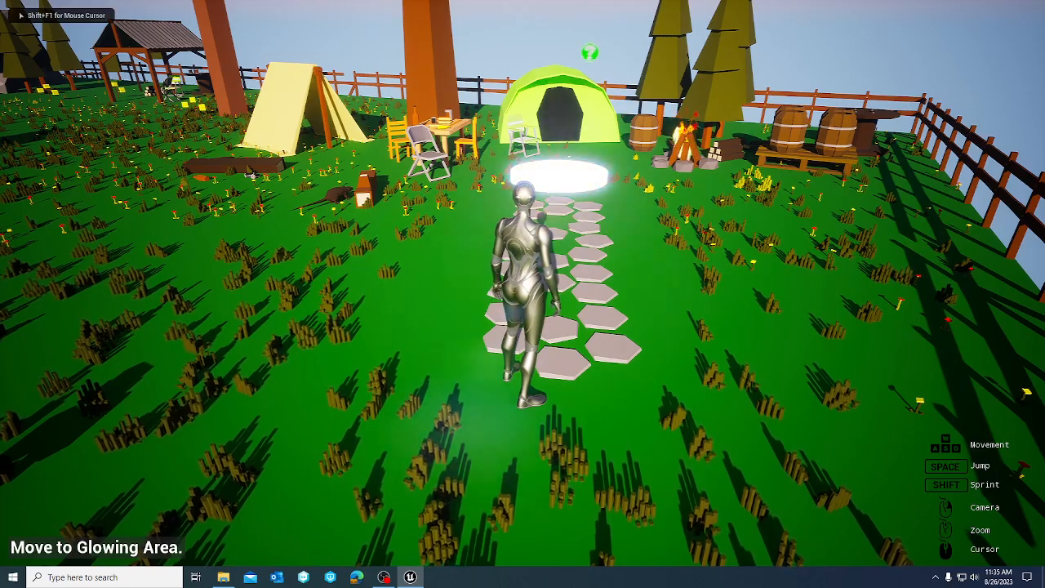
key("w")
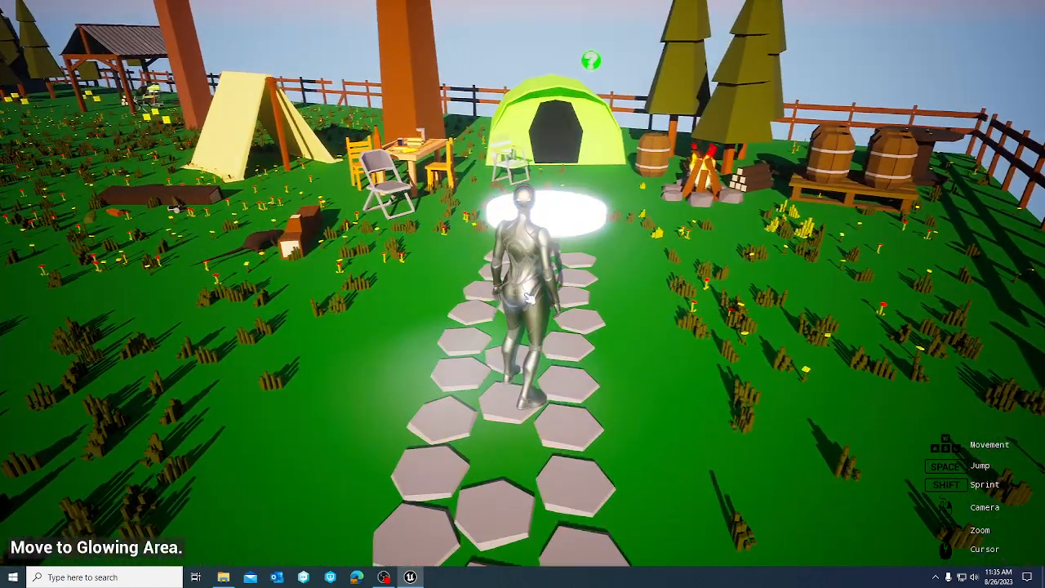